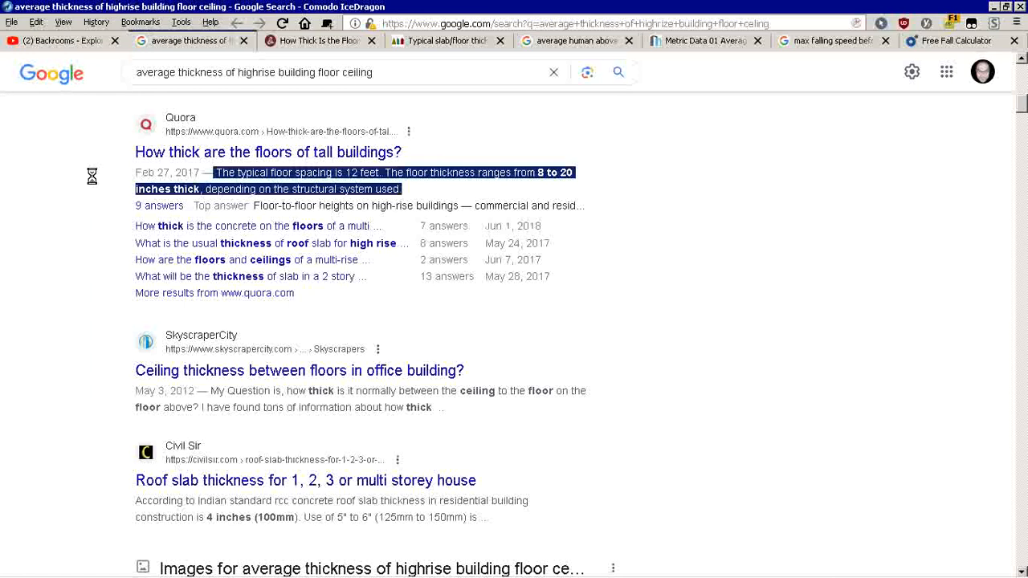
{"action": "mouse_move", "coordinate": [349, 186]}
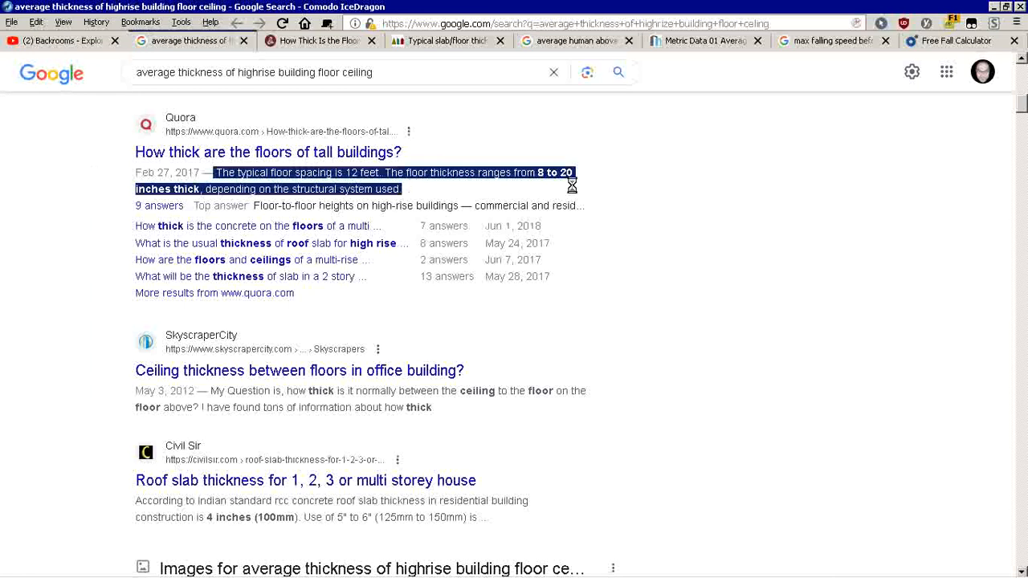
{"action": "mouse_move", "coordinate": [338, 185]}
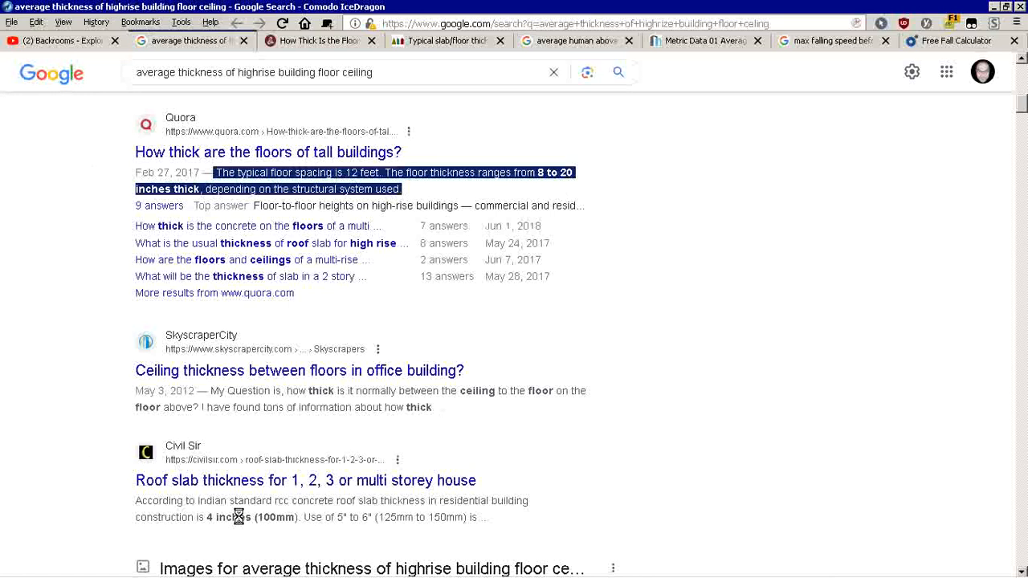
{"action": "mouse_move", "coordinate": [217, 447]}
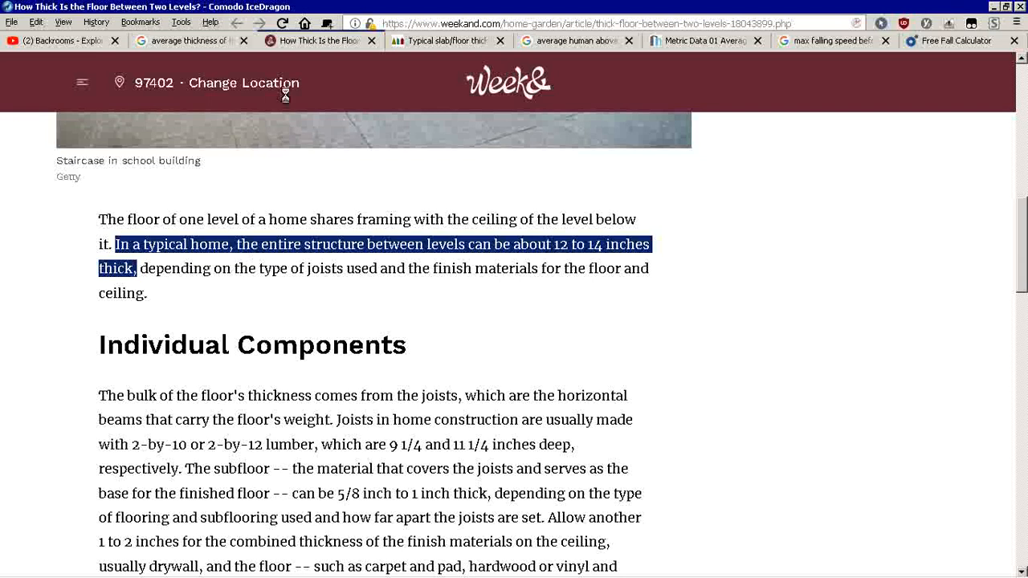
{"action": "mouse_move", "coordinate": [446, 40]}
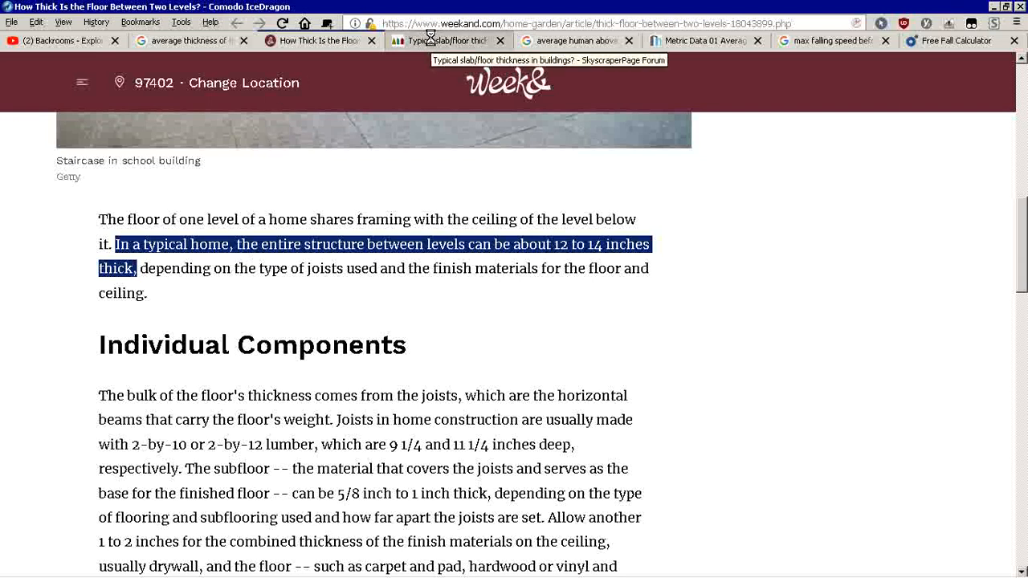
- Read the slab-thickness replies in the forum thread, then view the overhead-reach search results
{"action": "left_click", "coordinate": [448, 41]}
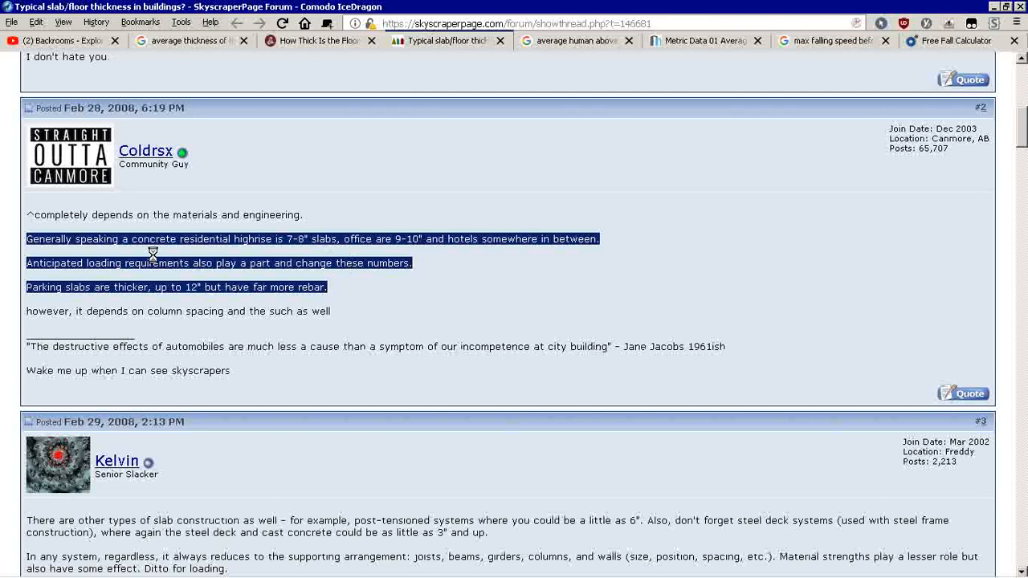
{"action": "mouse_move", "coordinate": [280, 245]}
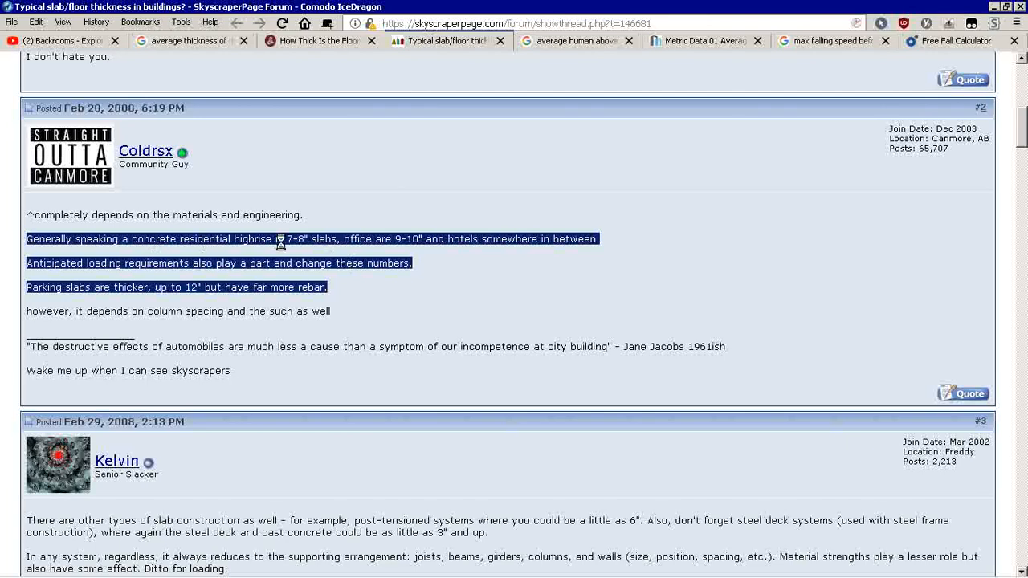
{"action": "mouse_move", "coordinate": [307, 238]}
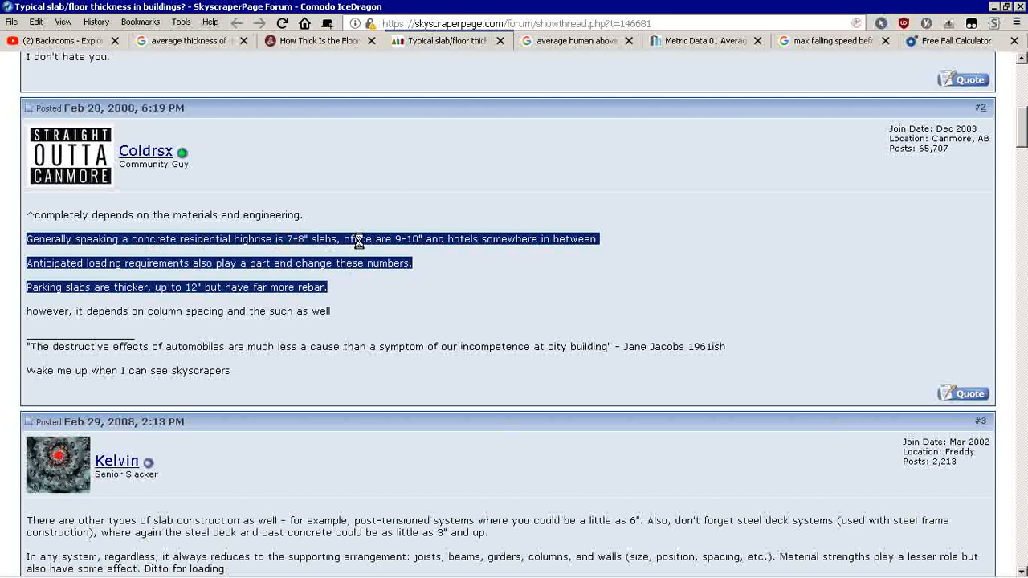
{"action": "mouse_move", "coordinate": [422, 241]}
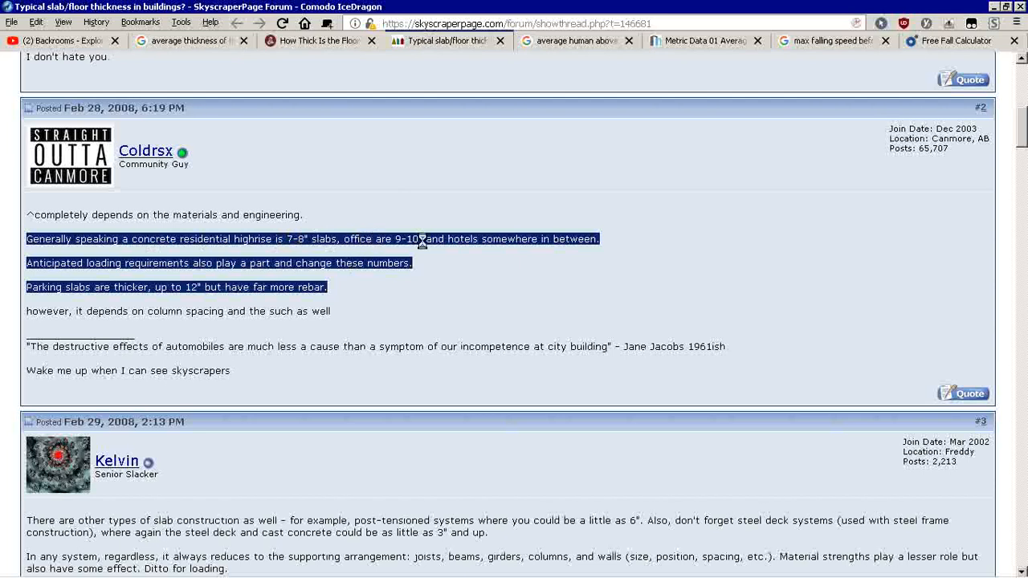
{"action": "mouse_move", "coordinate": [197, 255]}
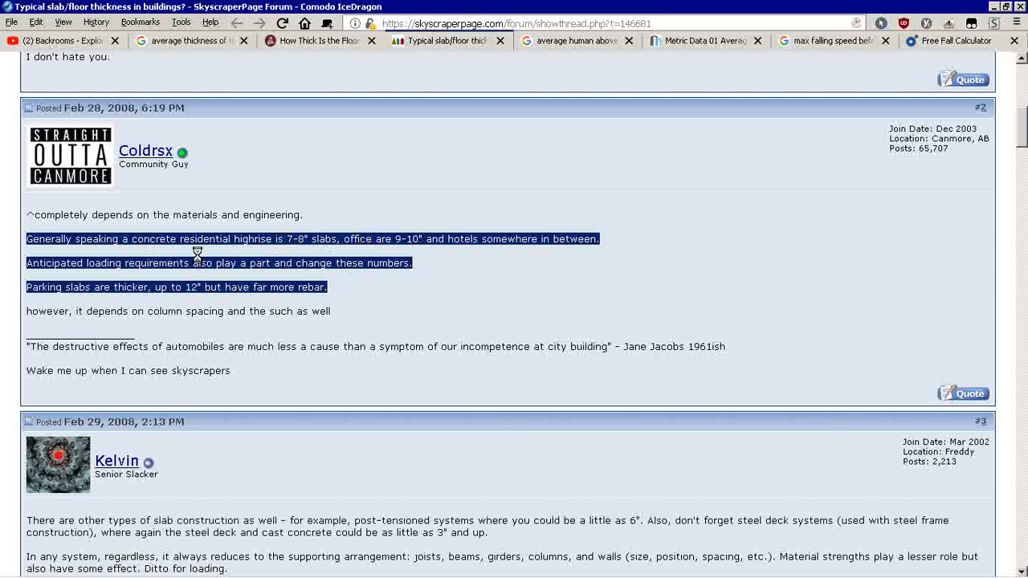
{"action": "mouse_move", "coordinate": [144, 277]}
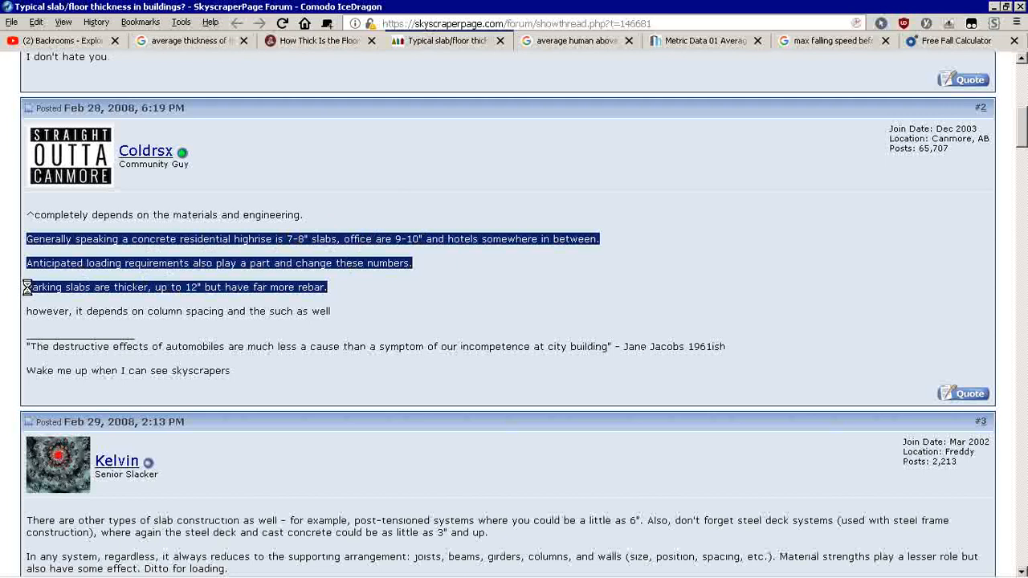
{"action": "mouse_move", "coordinate": [523, 87]}
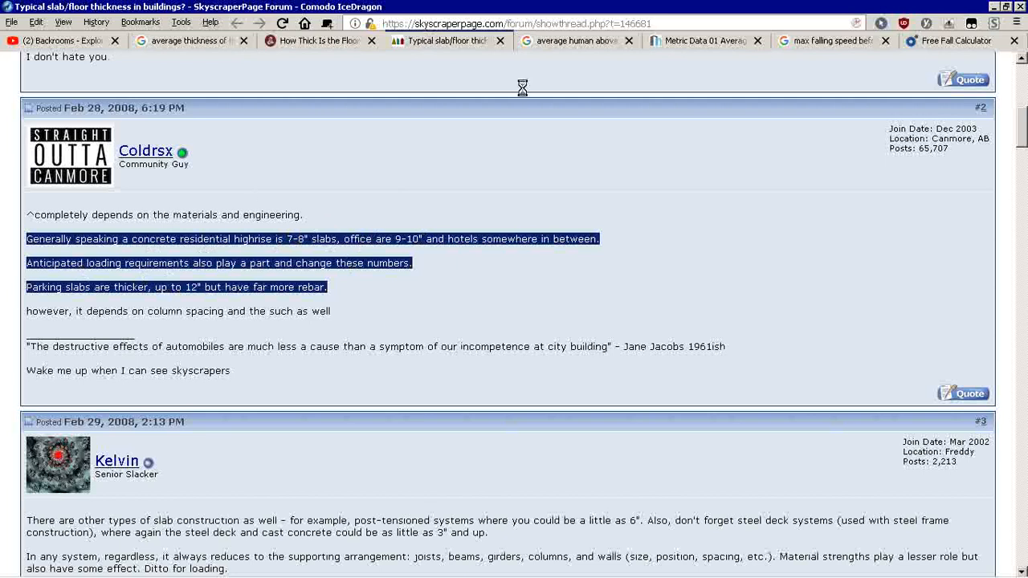
{"action": "left_click", "coordinate": [575, 41]}
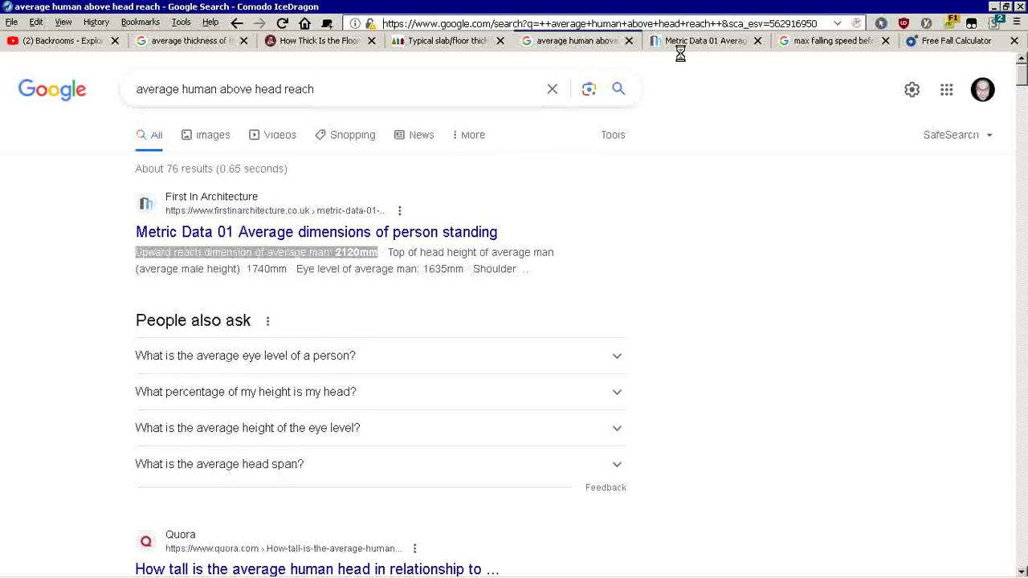
- Check the 2120mm average upward reach in Metric Data 01, then the max falling speed results
{"action": "left_click", "coordinate": [316, 232]}
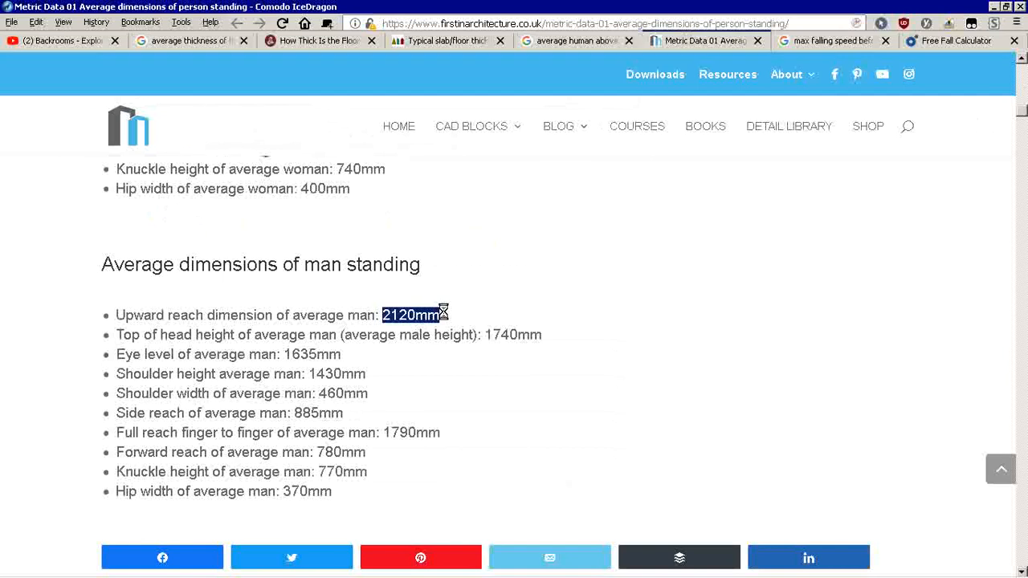
{"action": "scroll", "scroll_direction": "up", "scroll_amount": 3}
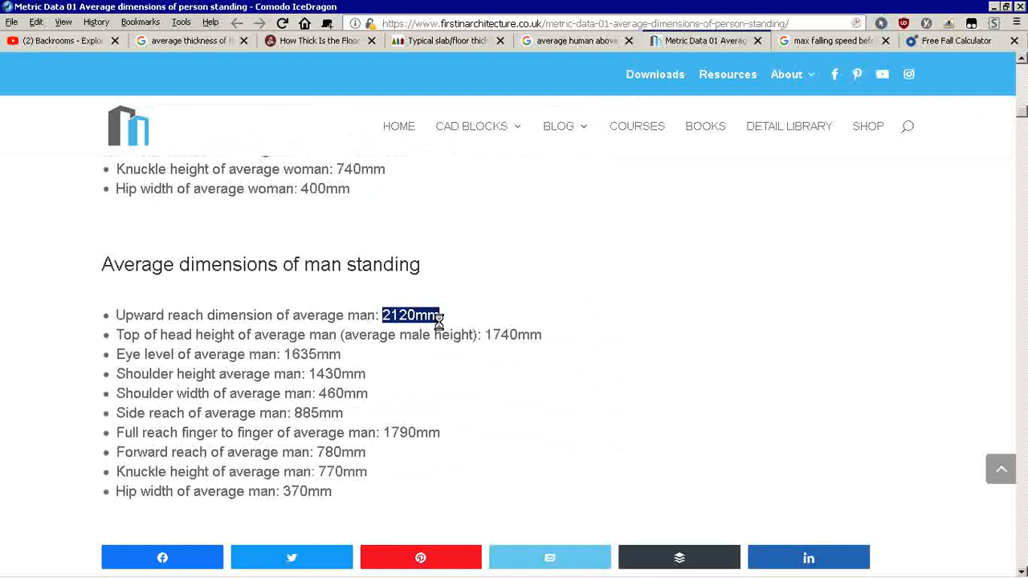
{"action": "mouse_move", "coordinate": [828, 40]}
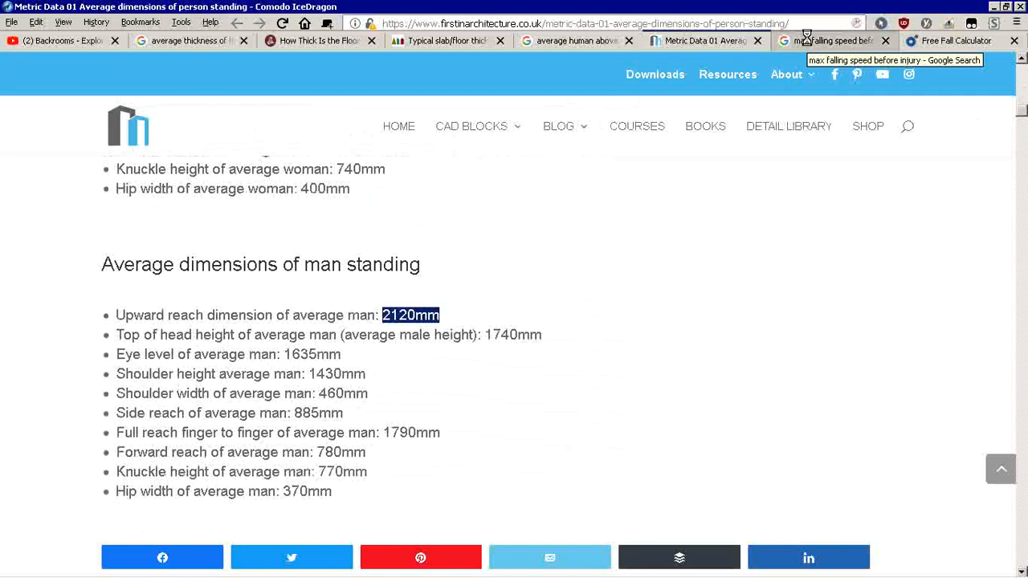
{"action": "left_click", "coordinate": [828, 40]}
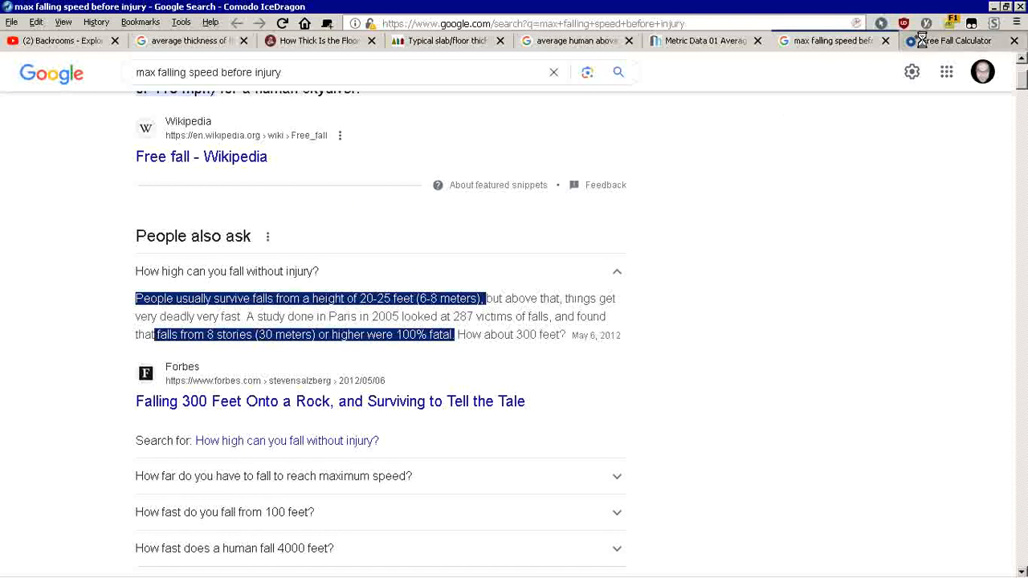
{"action": "left_click", "coordinate": [956, 41]}
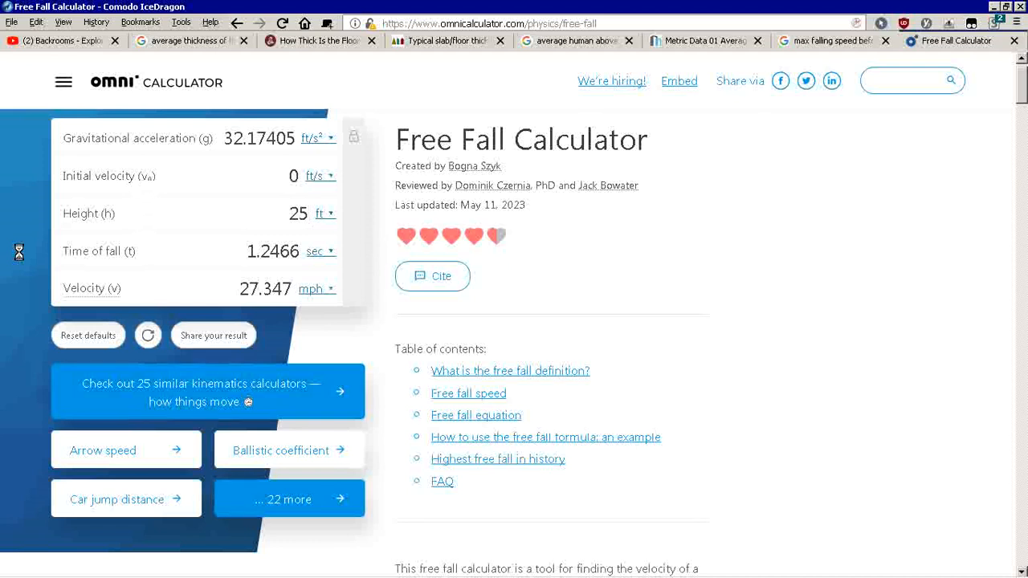
- Enter drop heights of 3 ft and then 32 ft, reading fall time and velocity
{"action": "left_click", "coordinate": [309, 213]}
{"action": "type", "text": "3"}
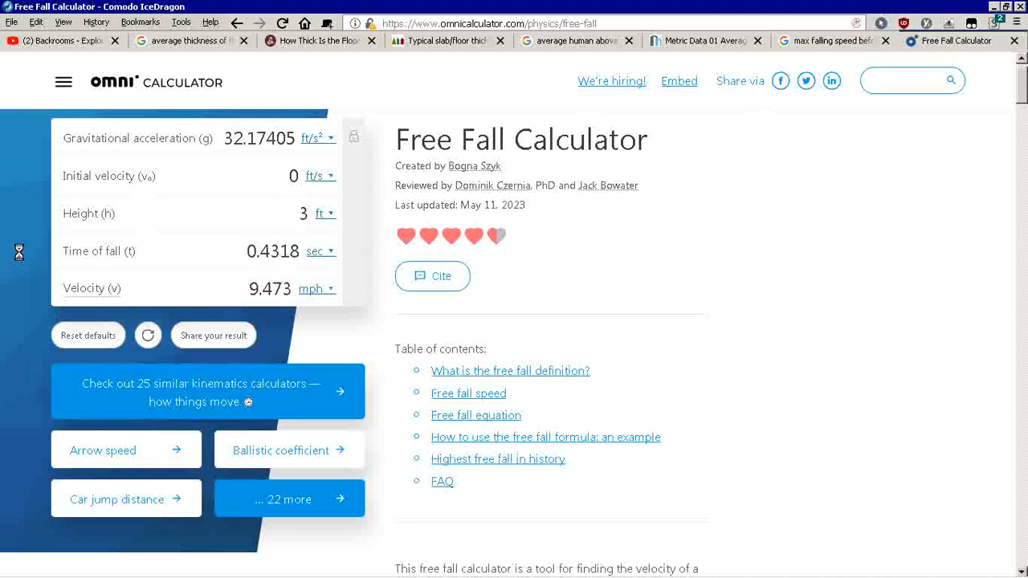
{"action": "type", "text": "0"}
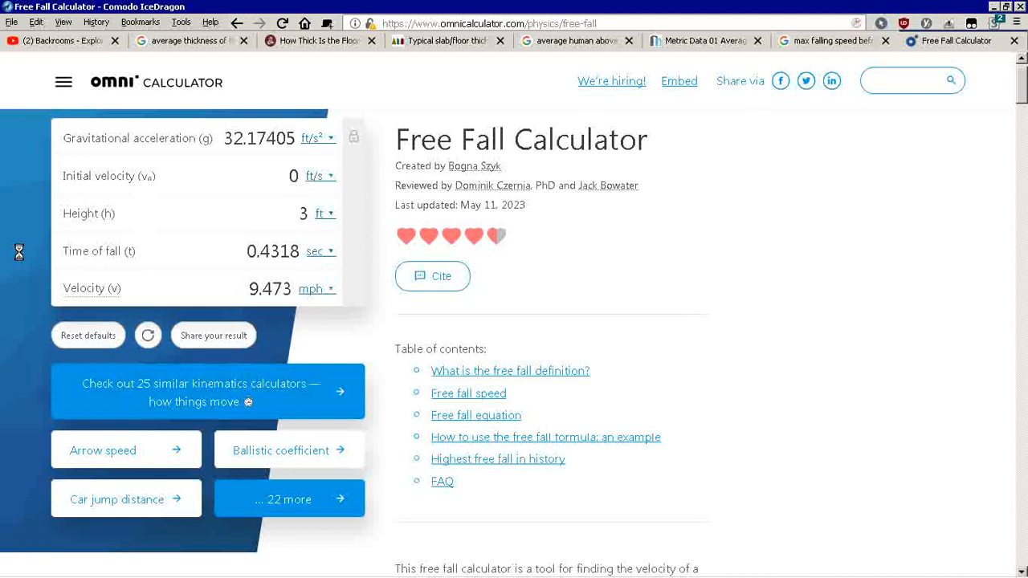
{"action": "type", "text": "2"}
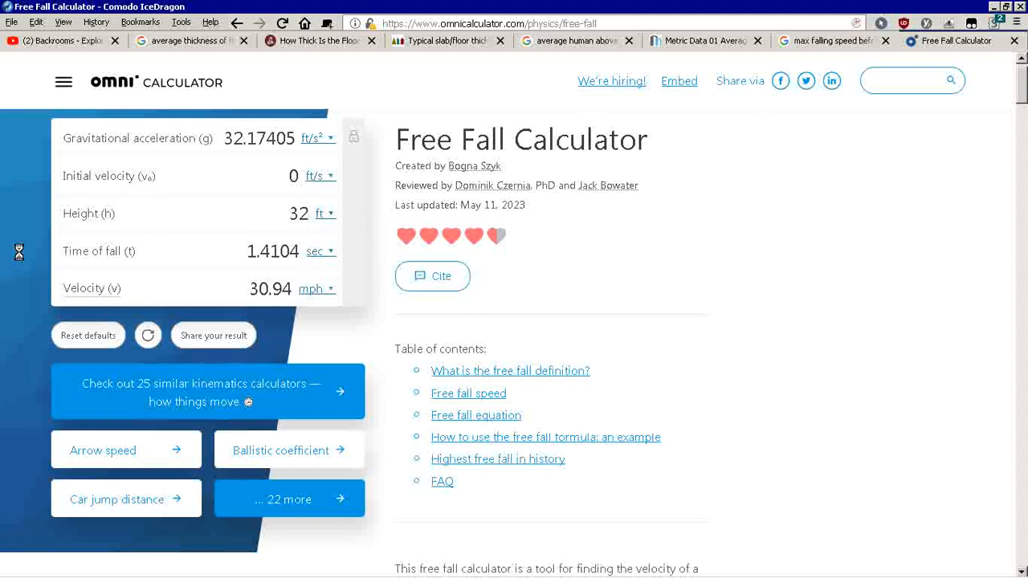
{"action": "left_click", "coordinate": [61, 40]}
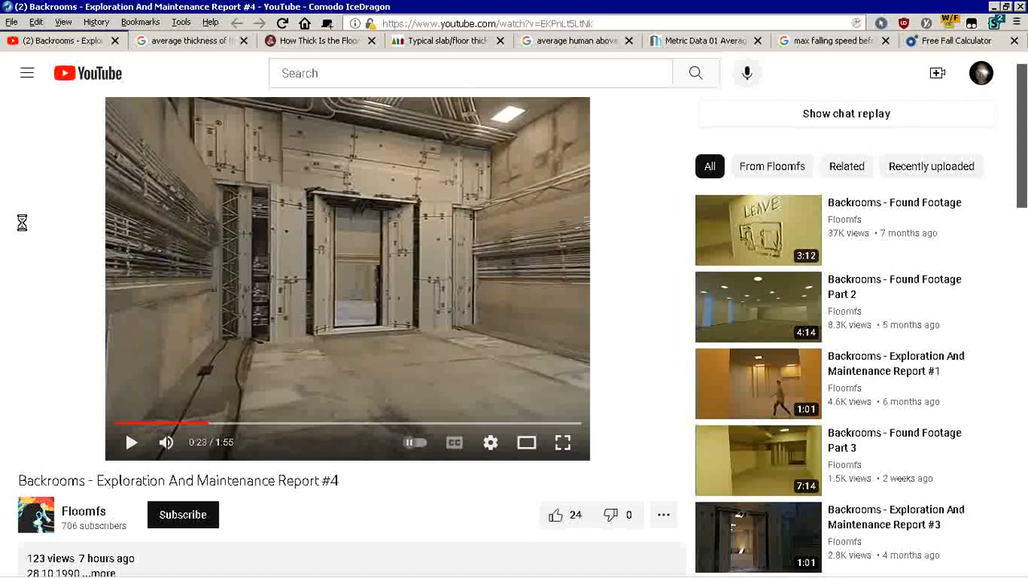
{"action": "mouse_move", "coordinate": [282, 454]}
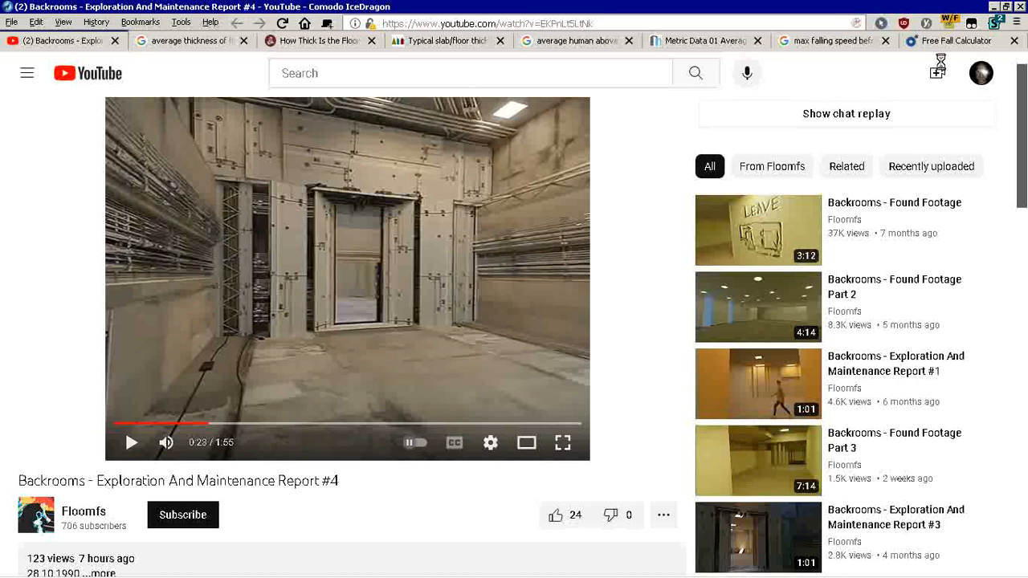
- Return from the paused Backrooms video to the Free Fall Calculator showing 32 ft results
{"action": "left_click", "coordinate": [955, 41]}
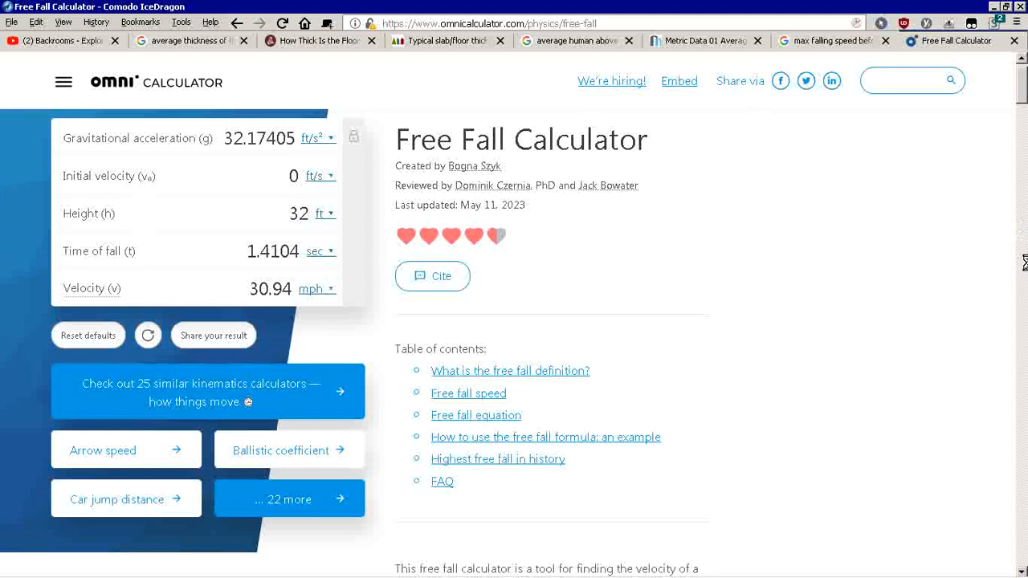
- Enter a 15 ft height (0.9656 s, 21.183 mph), then select the value to clear it
{"action": "left_click", "coordinate": [299, 213]}
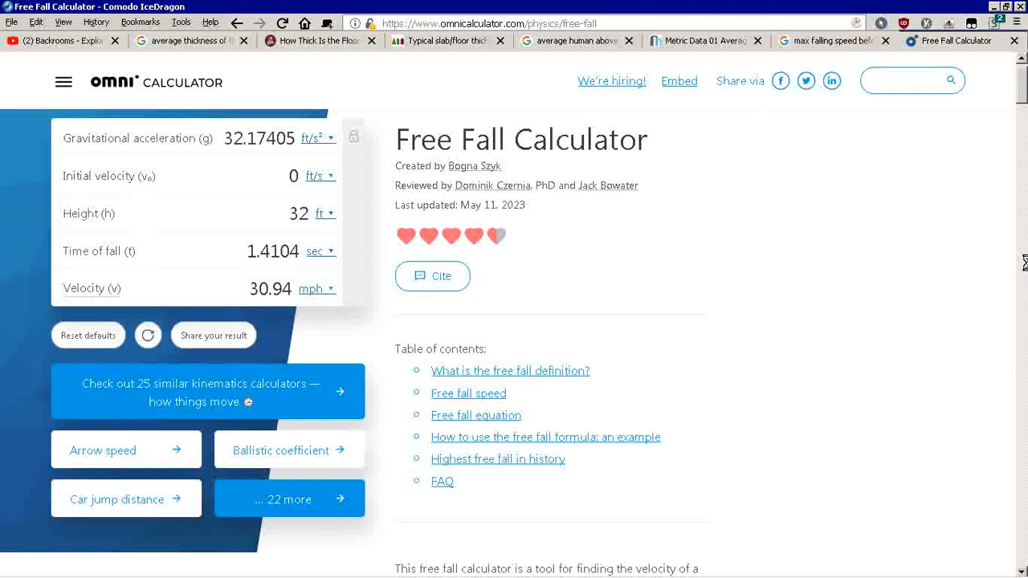
{"action": "left_click", "coordinate": [299, 213]}
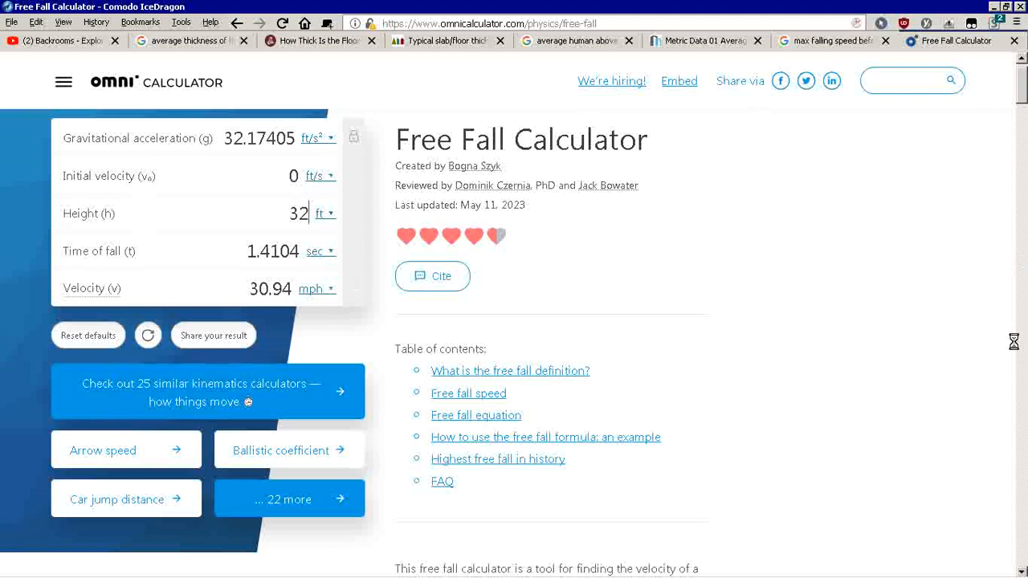
{"action": "type", "text": "15"}
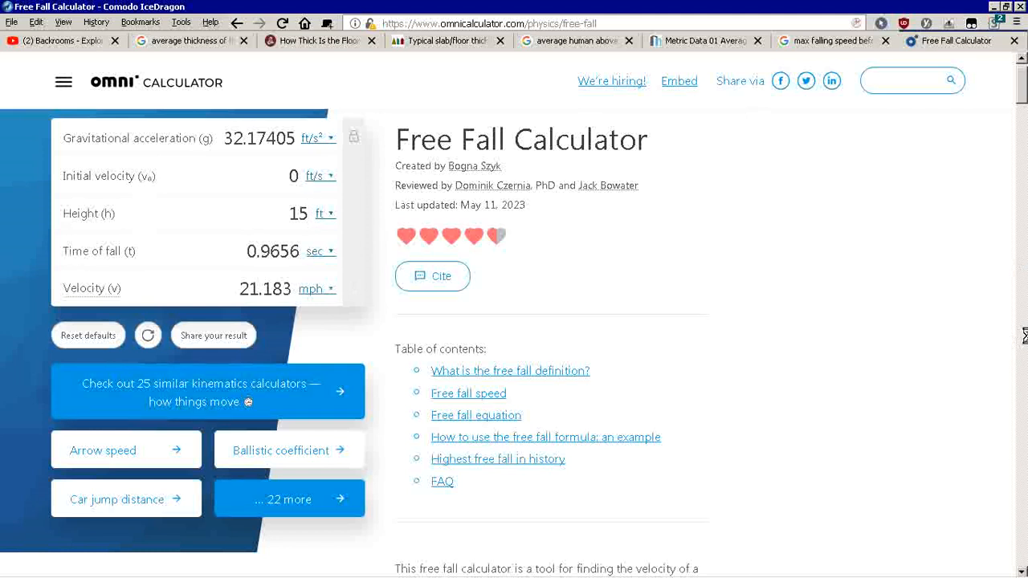
{"action": "left_click", "coordinate": [289, 213]}
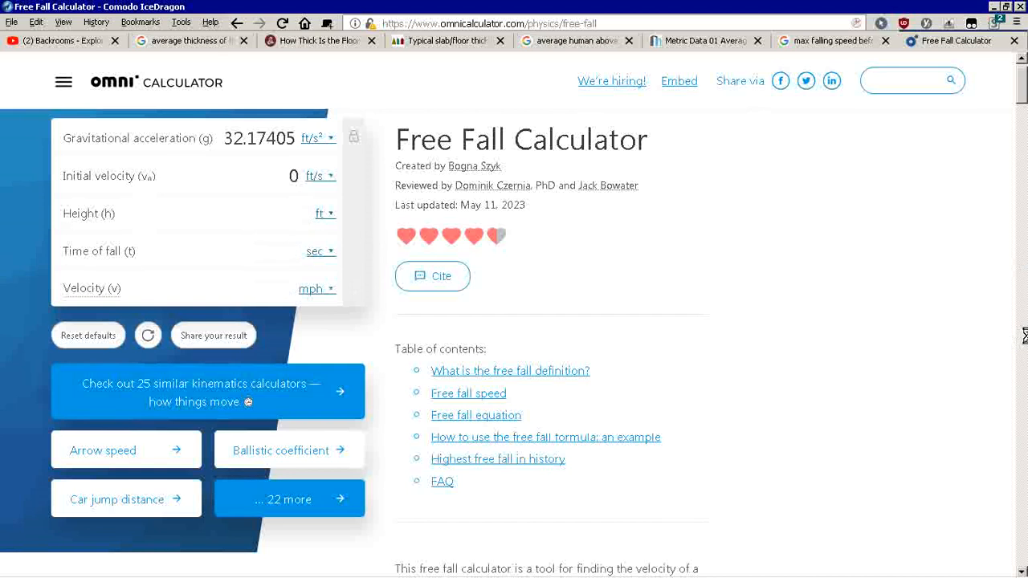
- Enter heights of 1, 0.5, 3 and 30 ft, ending at 1.3656 s and 29.957 mph
{"action": "type", "text": "1"}
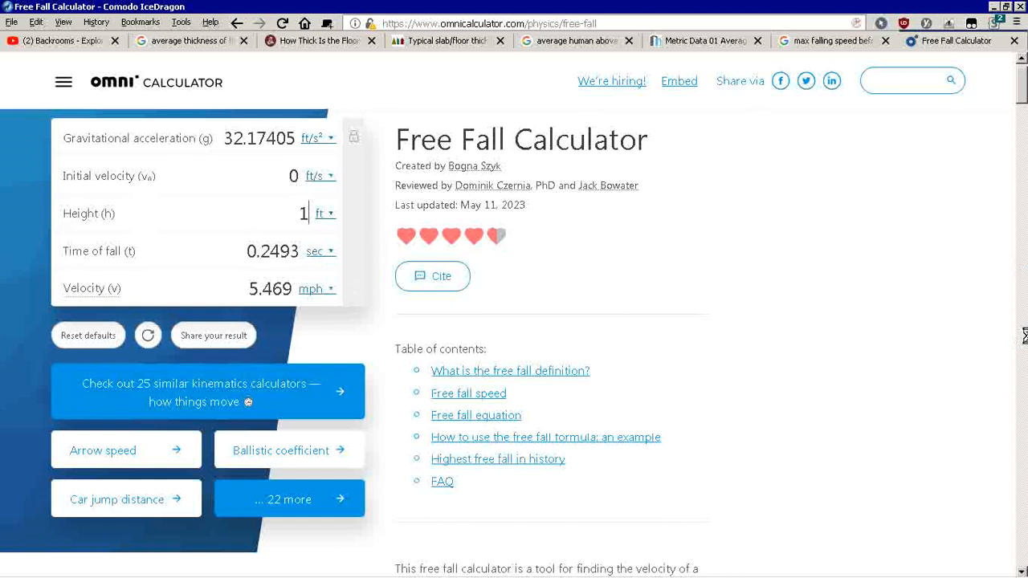
{"action": "type", "text": ".5"}
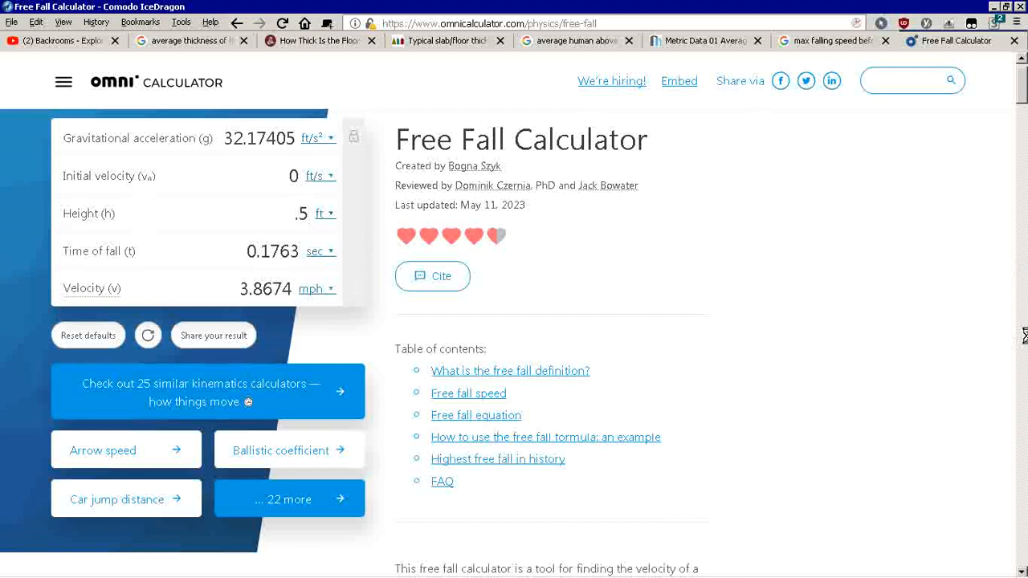
{"action": "left_click", "coordinate": [88, 335]}
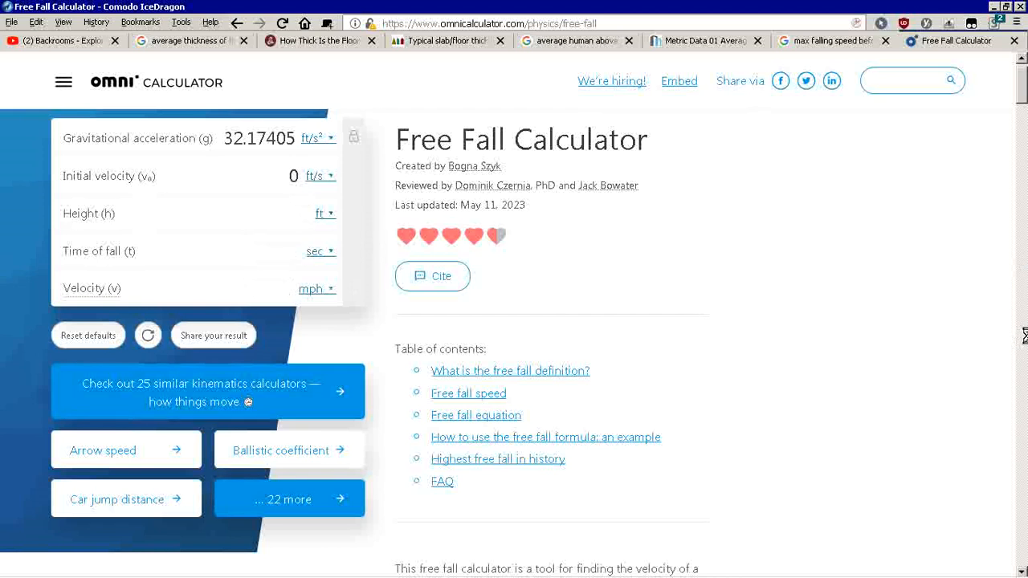
{"action": "type", "text": "15"}
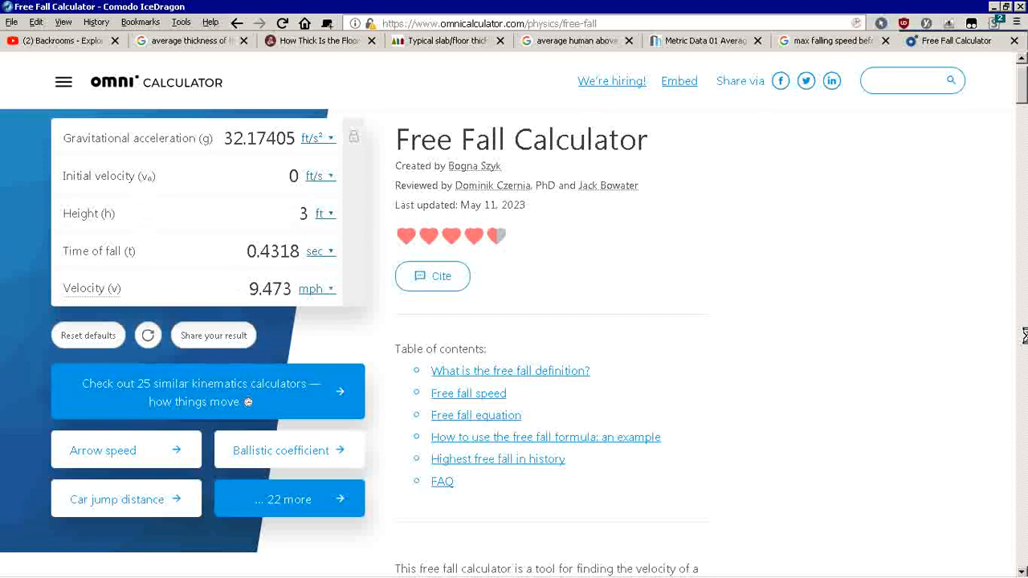
{"action": "type", "text": "0"}
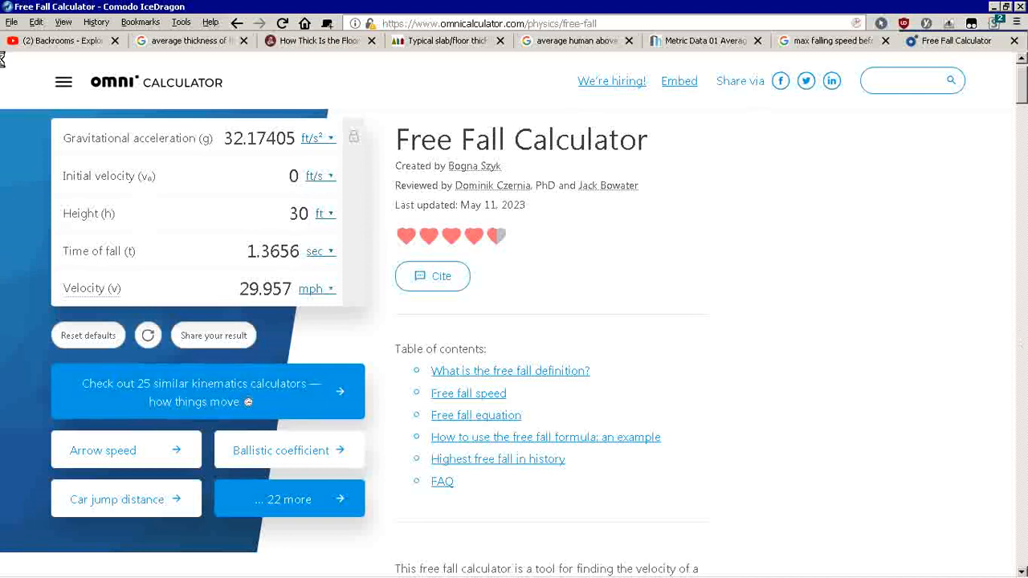
{"action": "left_click", "coordinate": [60, 40]}
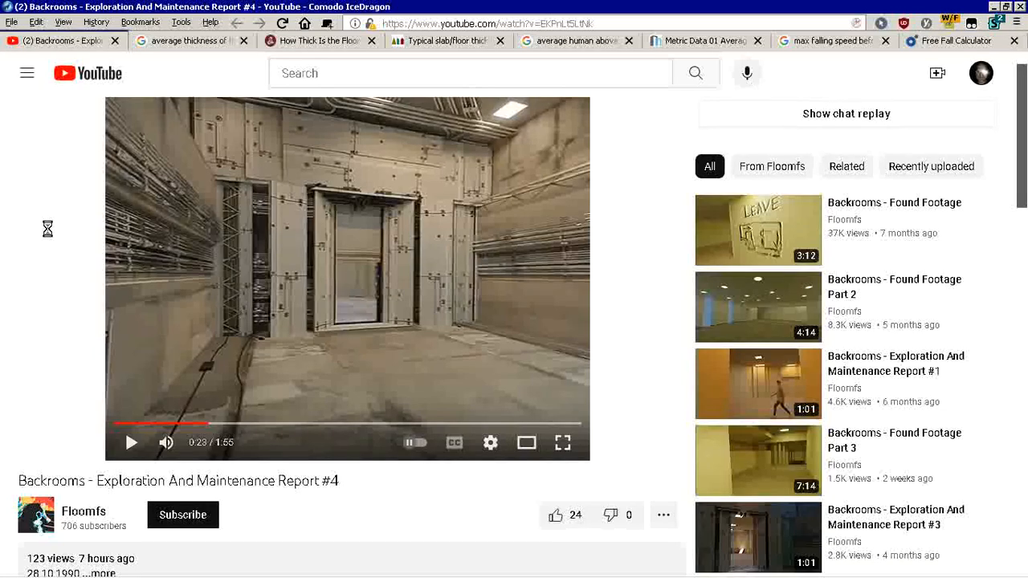
{"action": "mouse_move", "coordinate": [362, 192]}
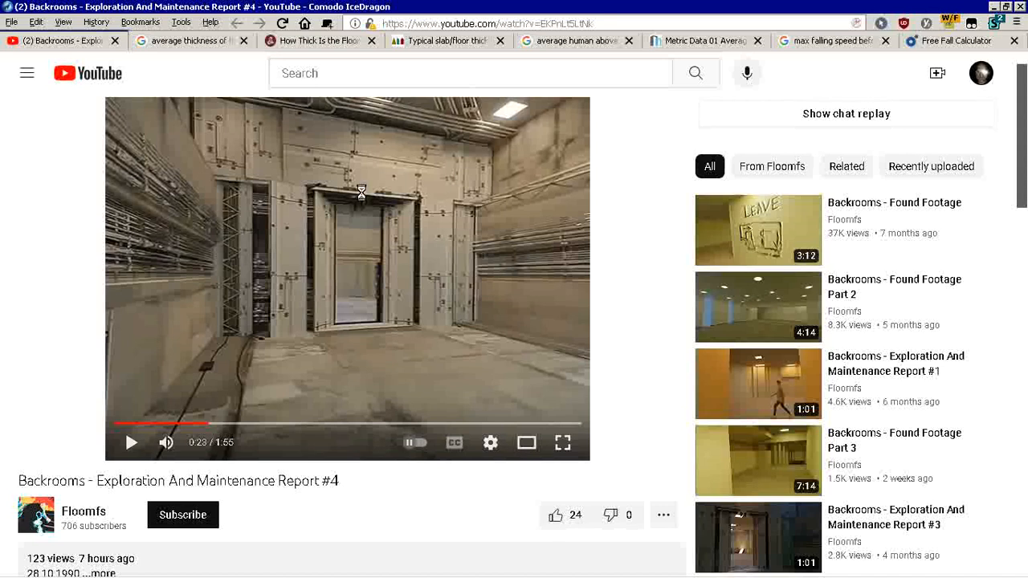
{"action": "left_click", "coordinate": [956, 40]}
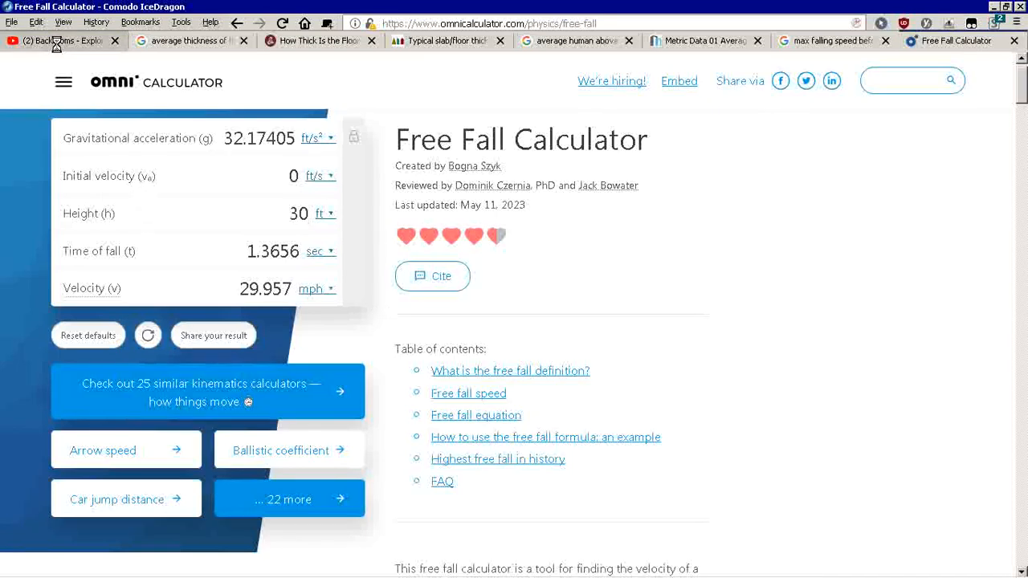
{"action": "left_click", "coordinate": [56, 41]}
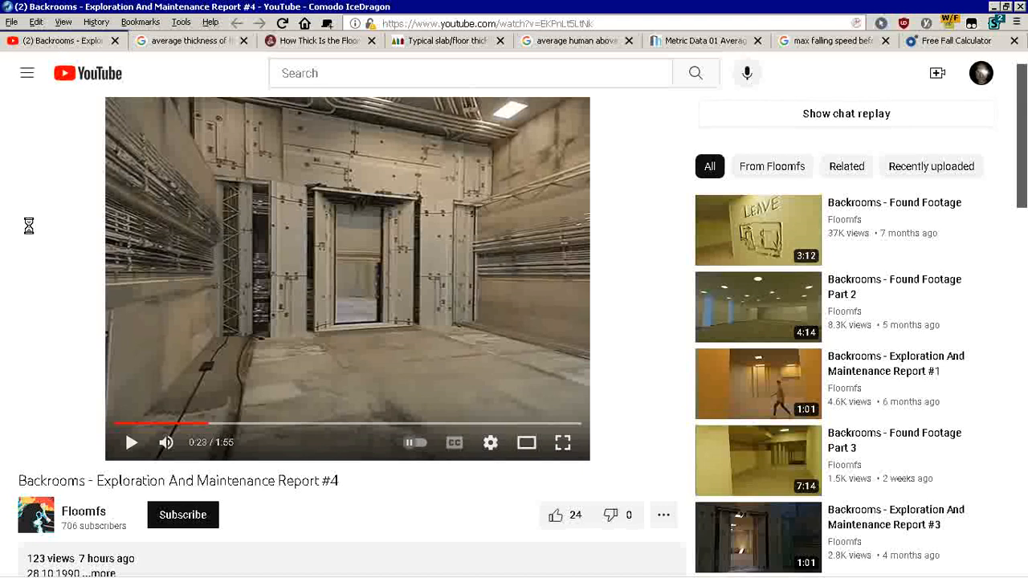
{"action": "left_click", "coordinate": [956, 40]}
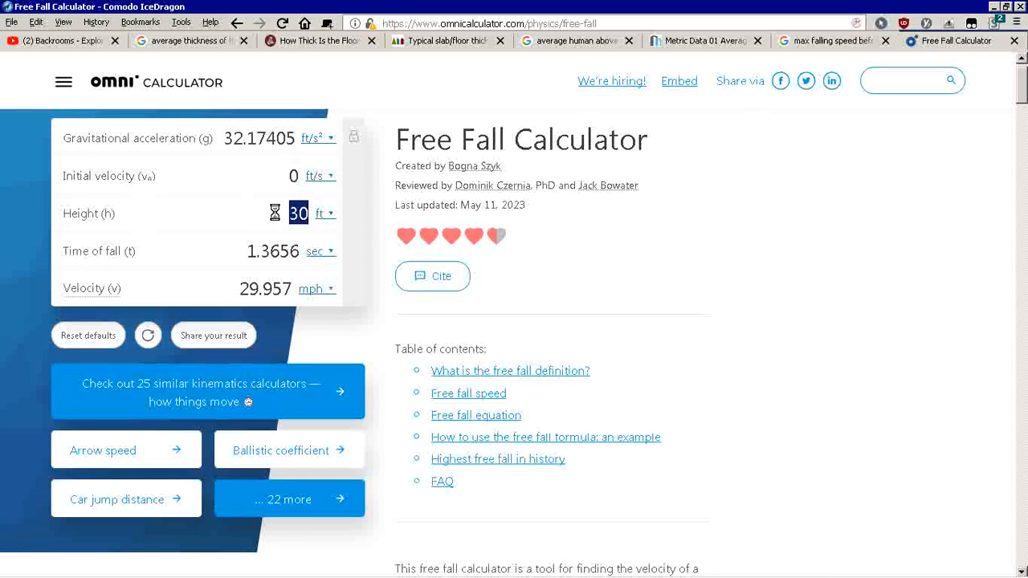
- Test a 7 ft drop height (0.6596 s, 14.47 mph), then reload the Backrooms video
{"action": "type", "text": "10"}
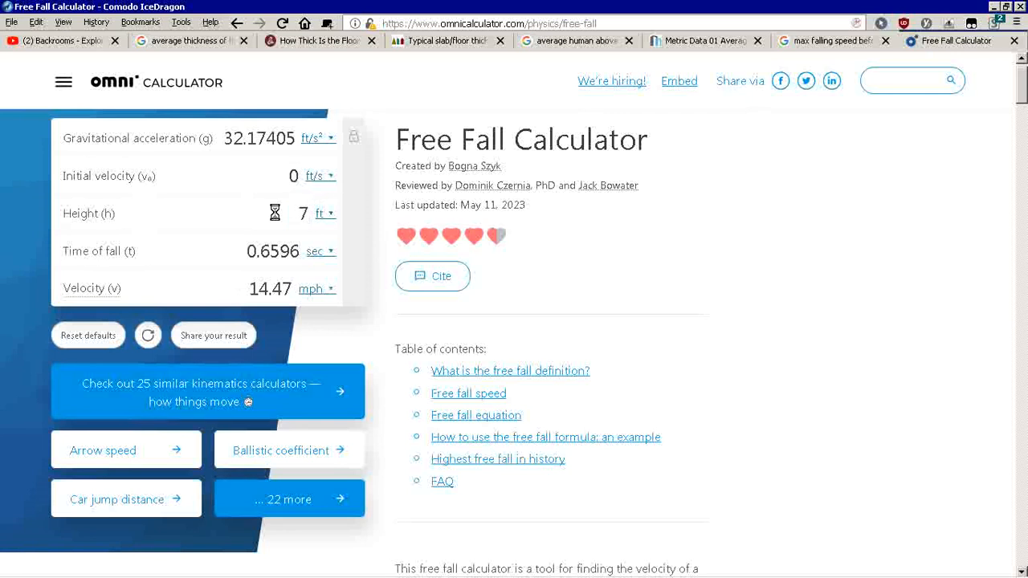
{"action": "left_click", "coordinate": [310, 213]}
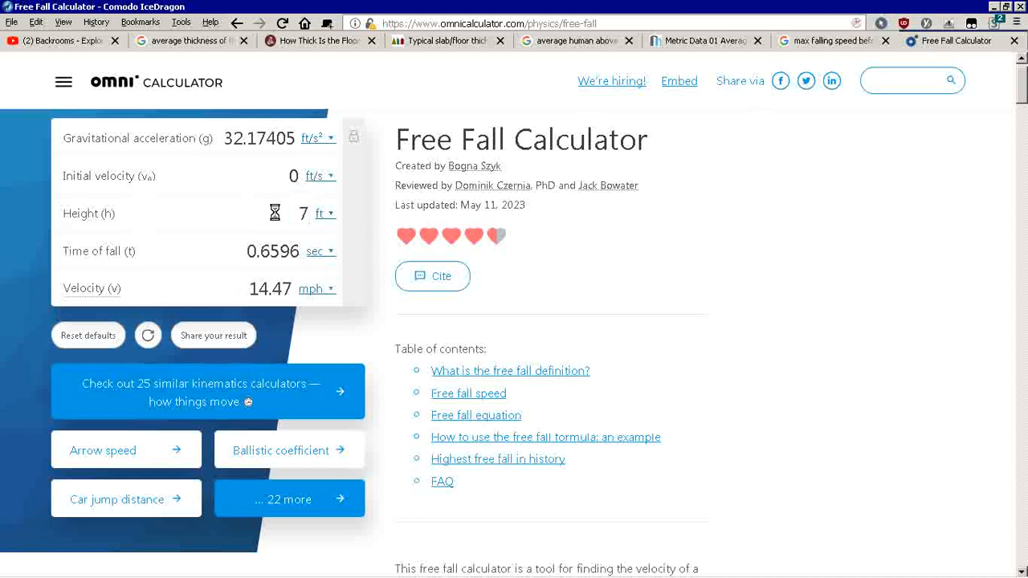
{"action": "left_click", "coordinate": [60, 41]}
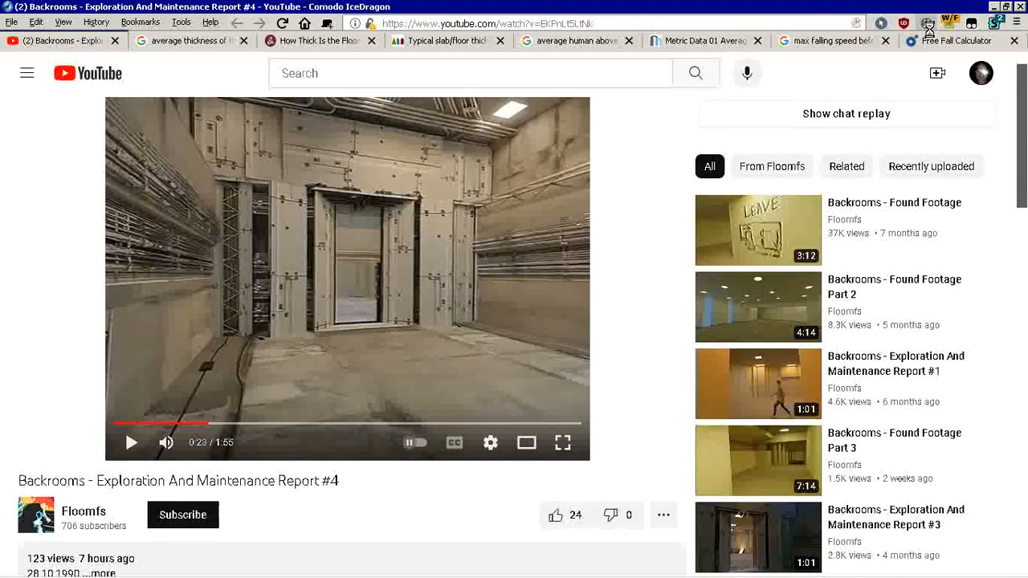
{"action": "left_click", "coordinate": [282, 23]}
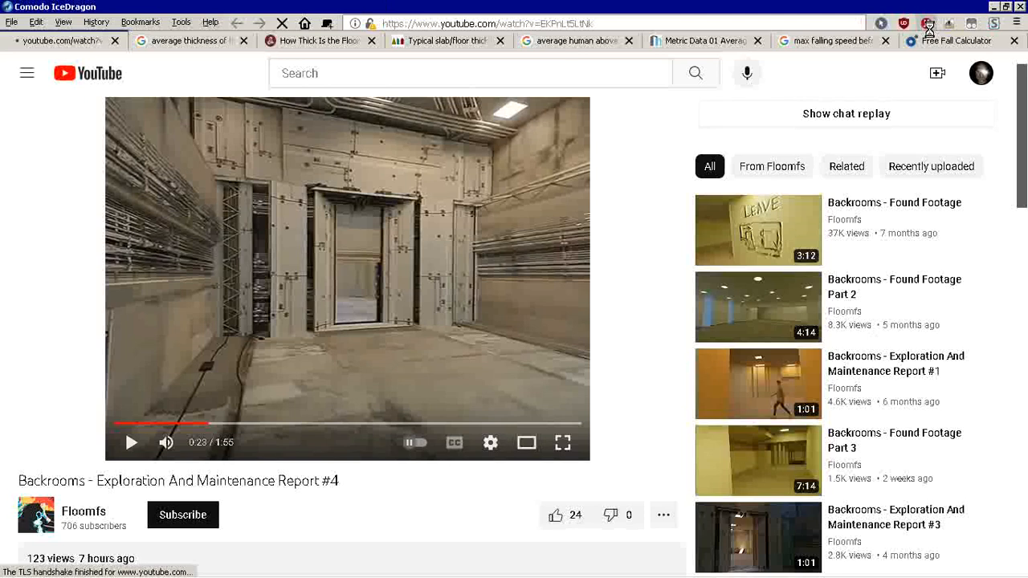